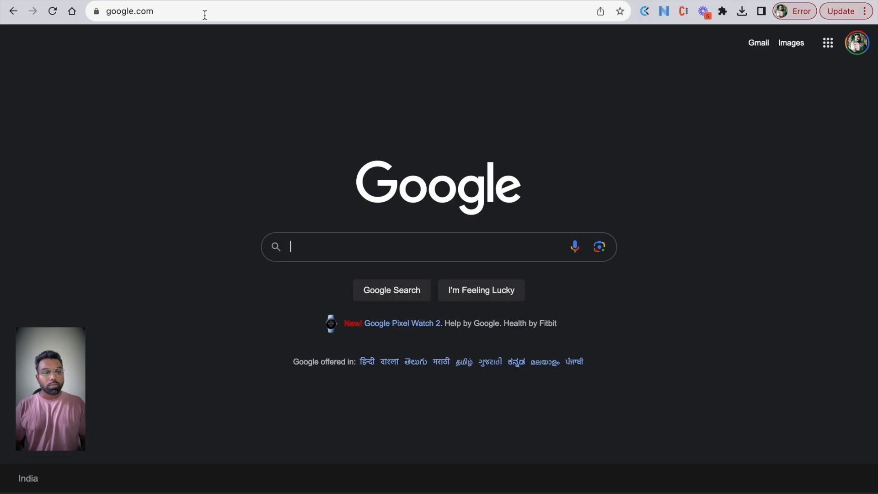
Step: Search Google for 'anaconda' via the autocomplete suggestion
text(ana)
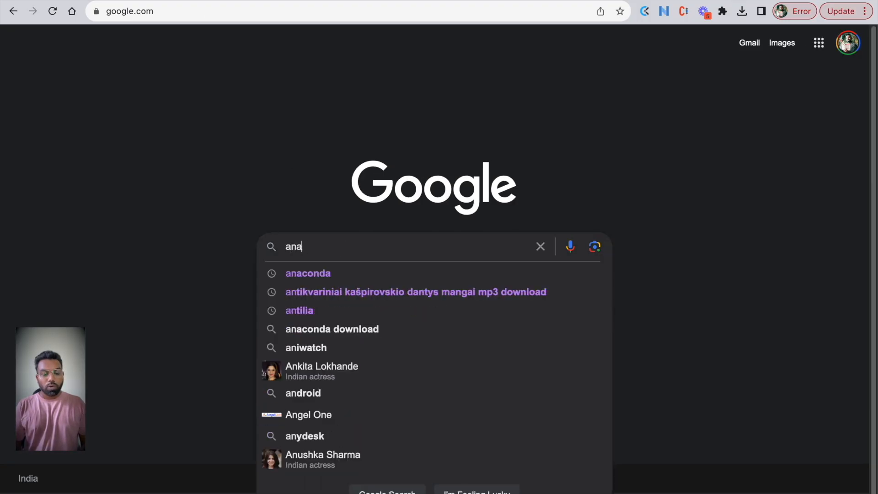
click(308, 274)
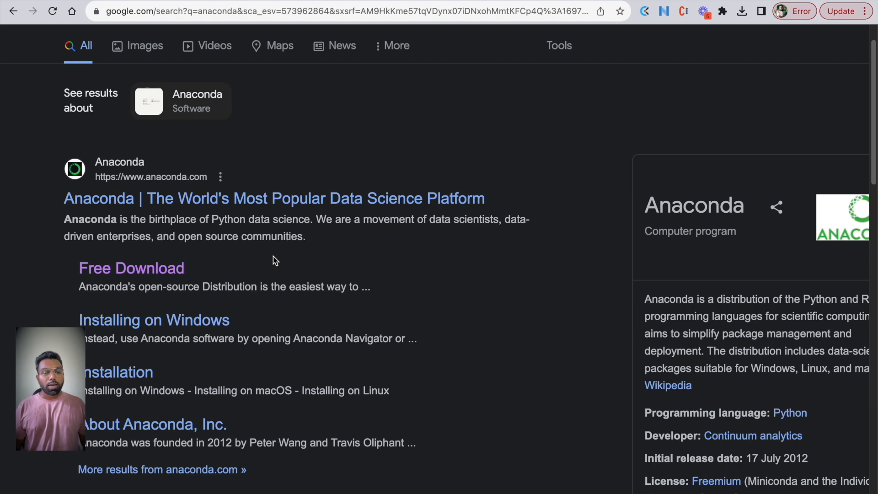
mouse_move(132, 268)
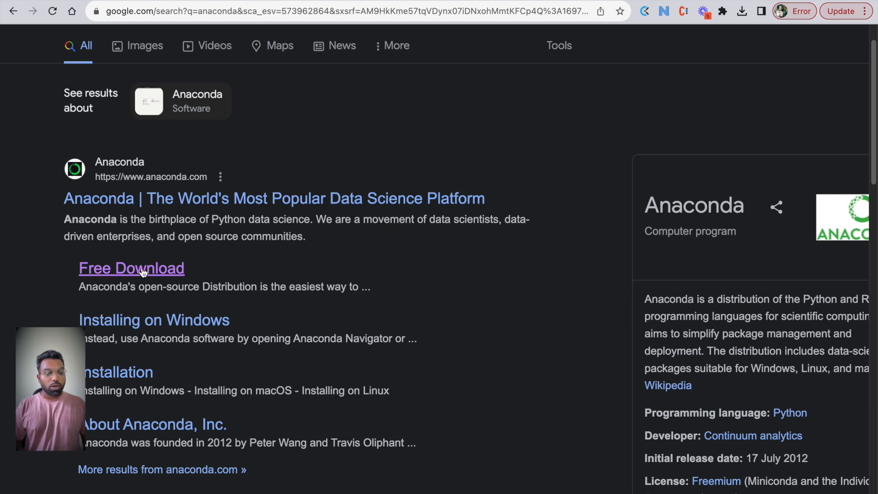
Step: From Anaconda's Free Download page, start downloading the Mac (M1/M2) installer
click(131, 268)
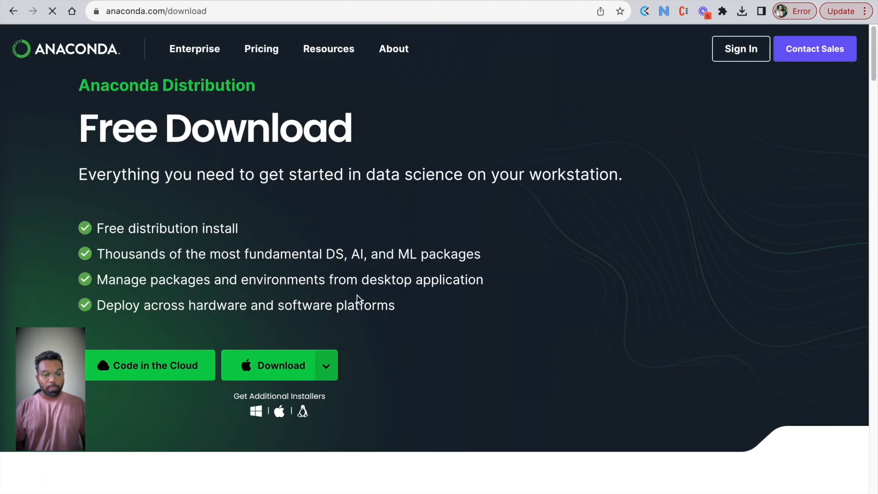
scroll(down, 3)
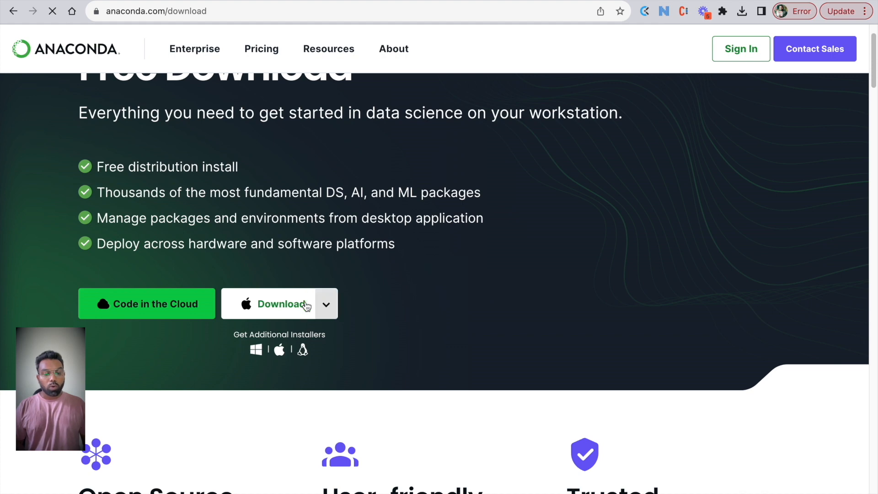
click(325, 304)
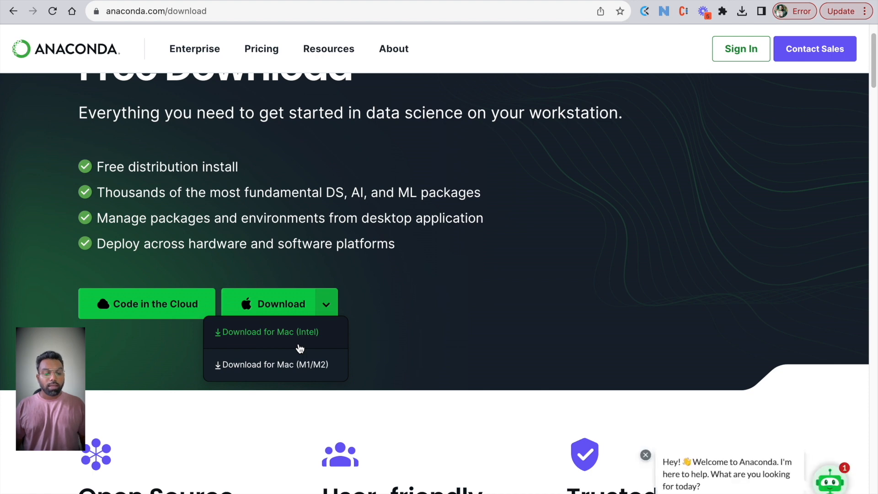
mouse_move(289, 373)
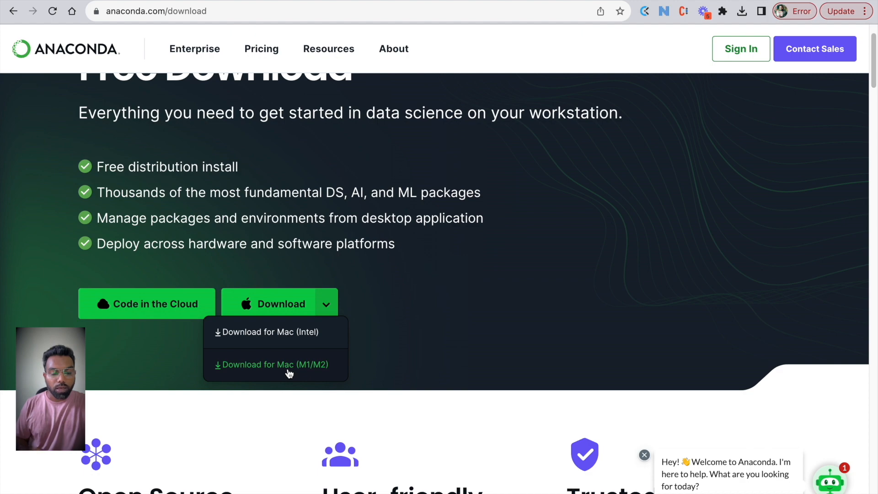
click(273, 365)
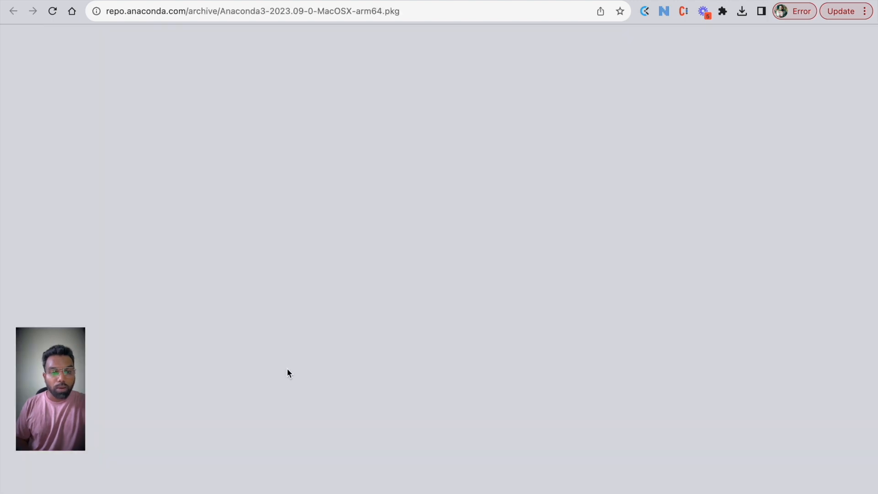
Step: Save the installer package into Downloads and launch it once downloaded
click(741, 11)
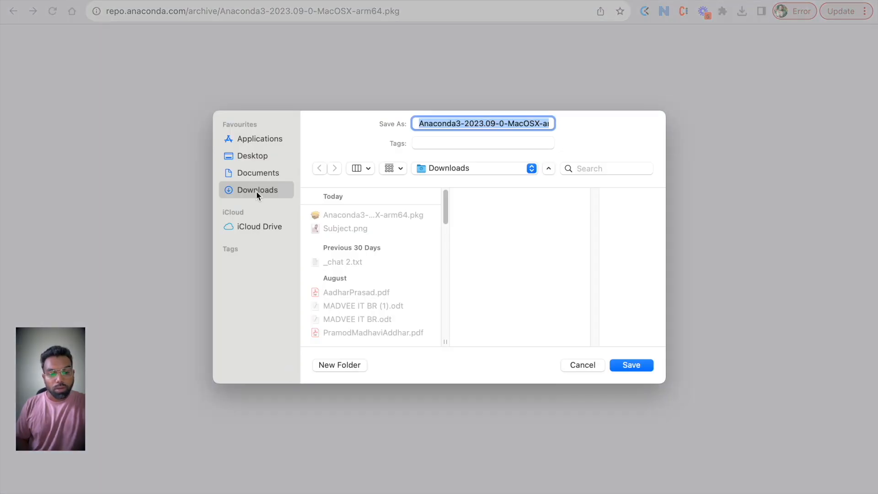
click(630, 365)
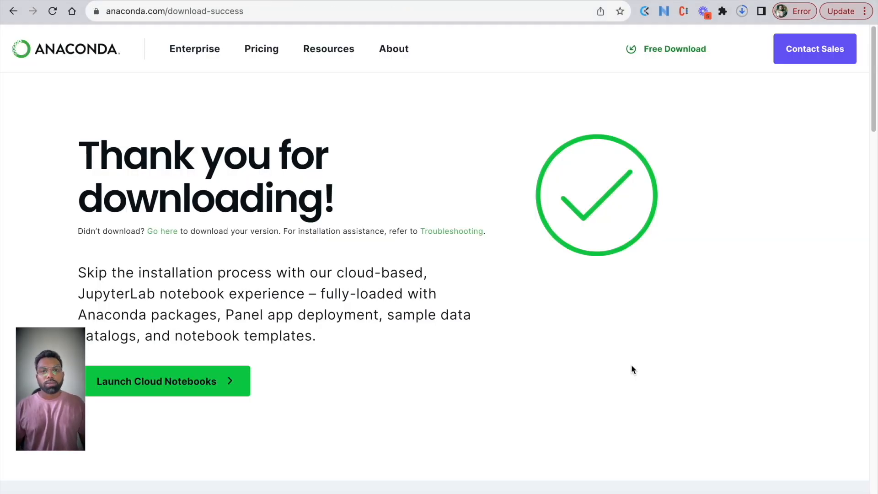
click(742, 11)
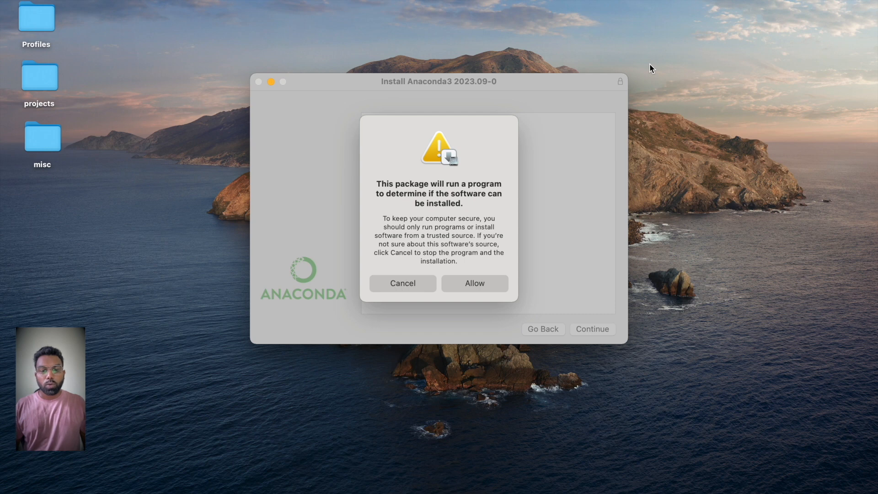
mouse_move(474, 291)
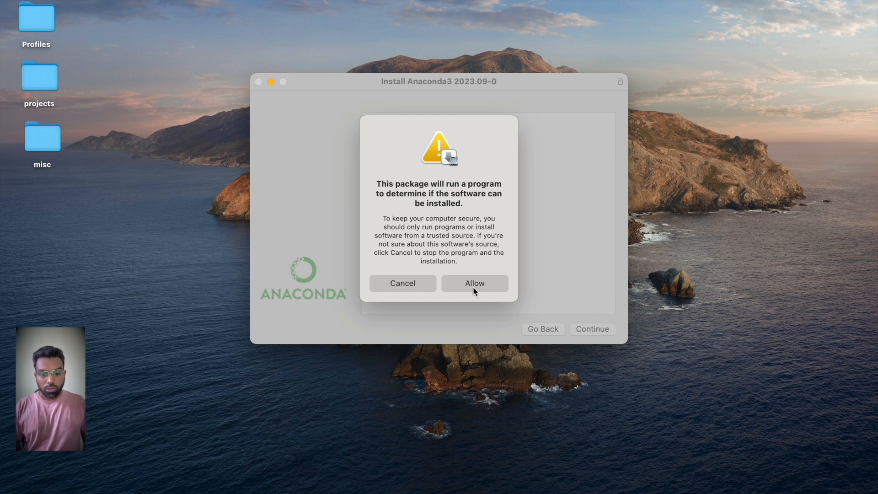
Step: Allow the compatibility check, continue past Introduction, Read Me and Licence, and agree to the terms
click(473, 282)
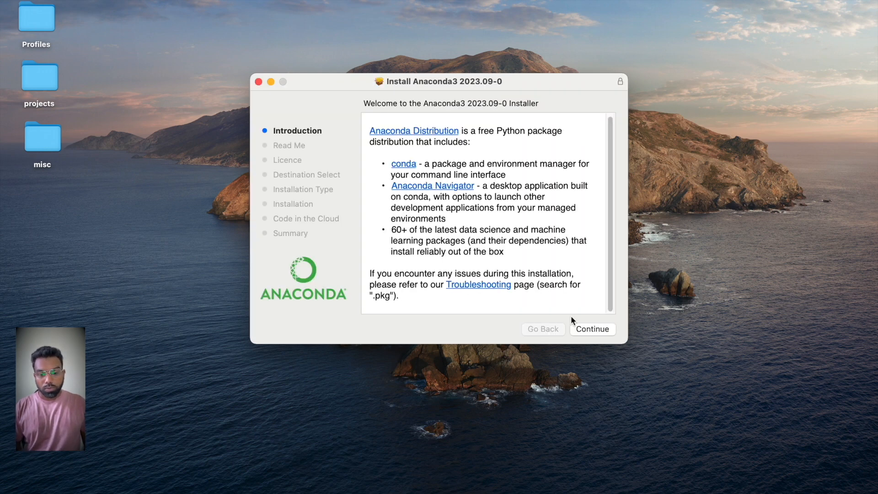
click(592, 328)
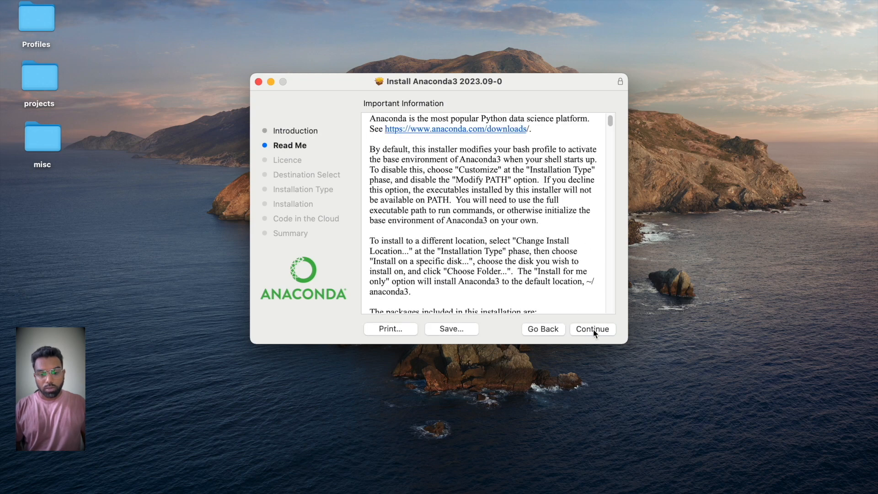
click(592, 329)
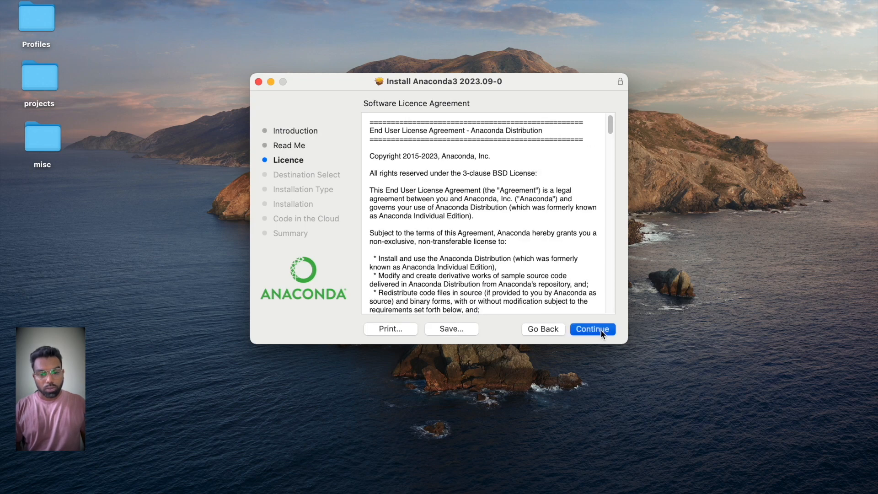
click(592, 328)
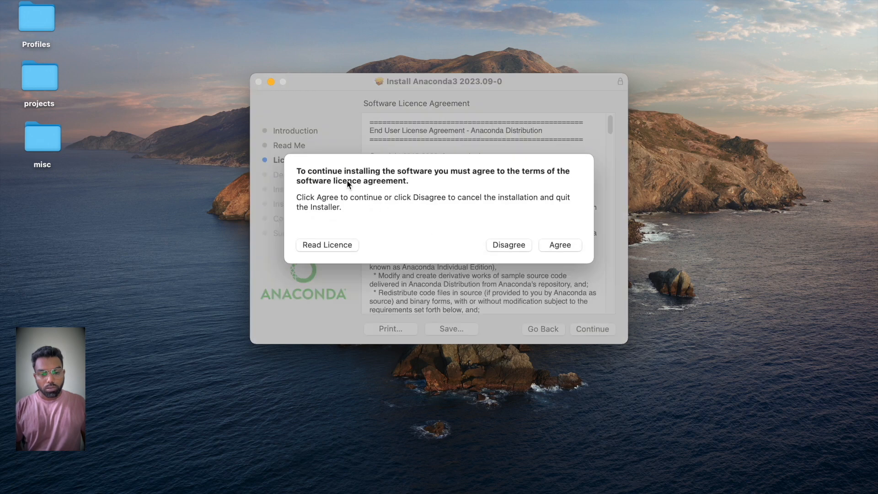
mouse_move(544, 239)
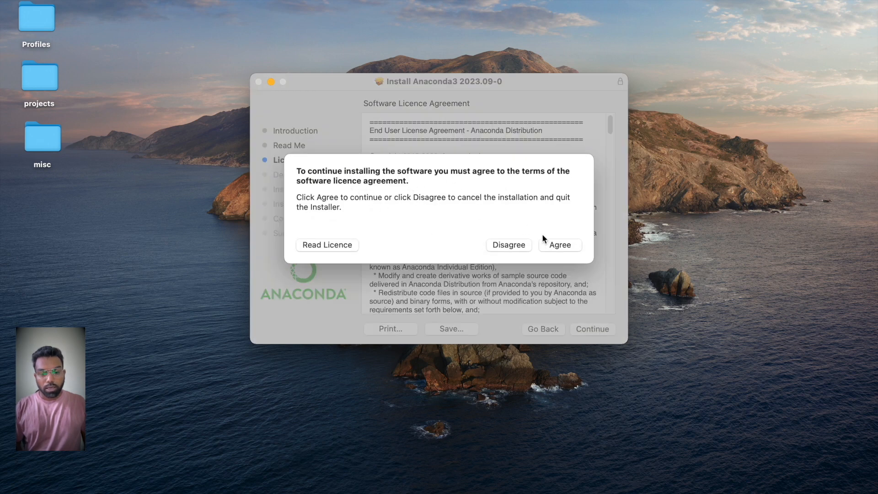
click(560, 246)
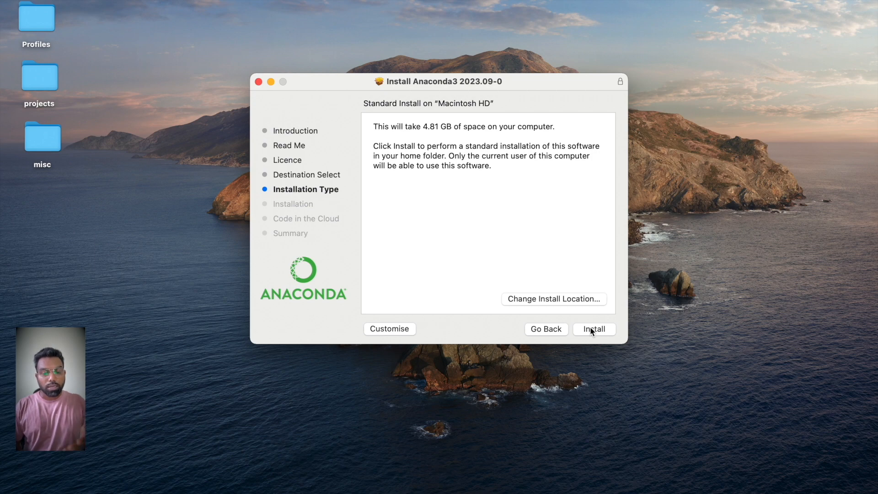
click(594, 328)
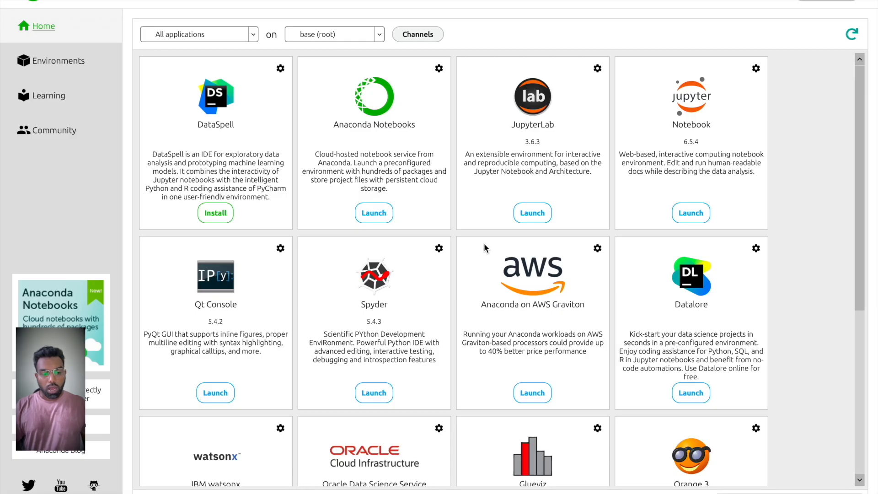
mouse_move(632, 152)
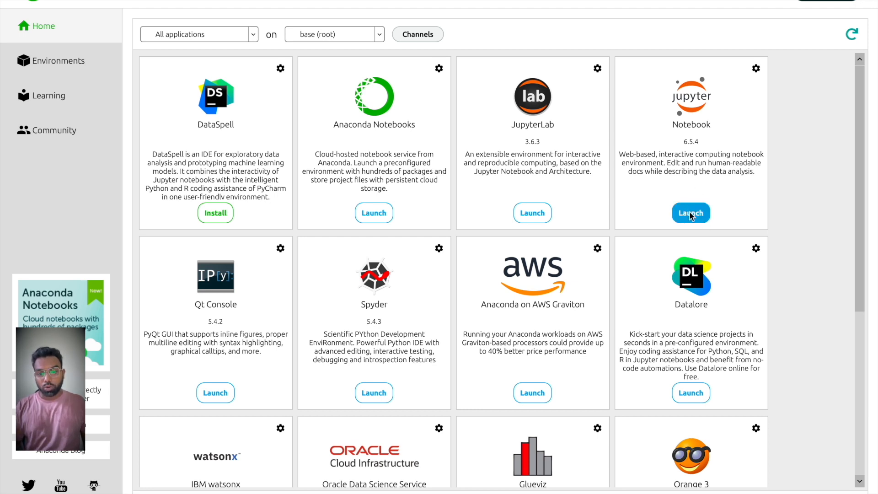
Step: Launch Jupyter Notebook 6.5.4 from the Navigator Home tab into the browser
click(690, 213)
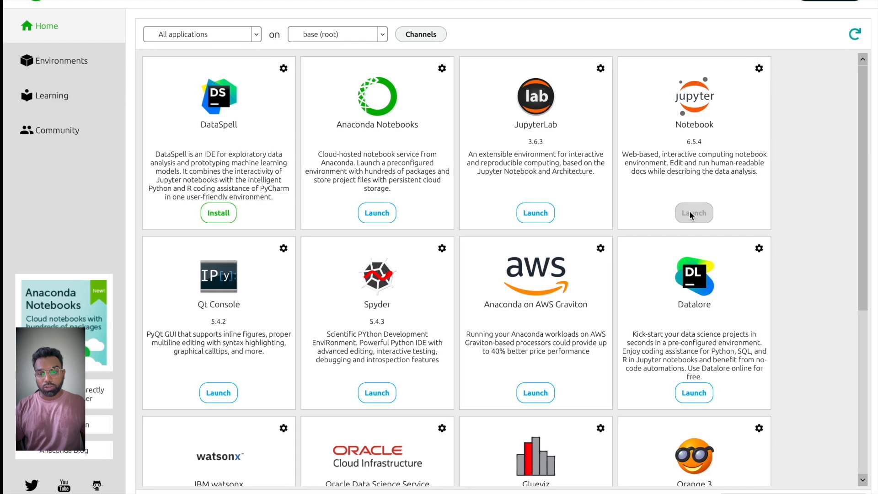
click(694, 213)
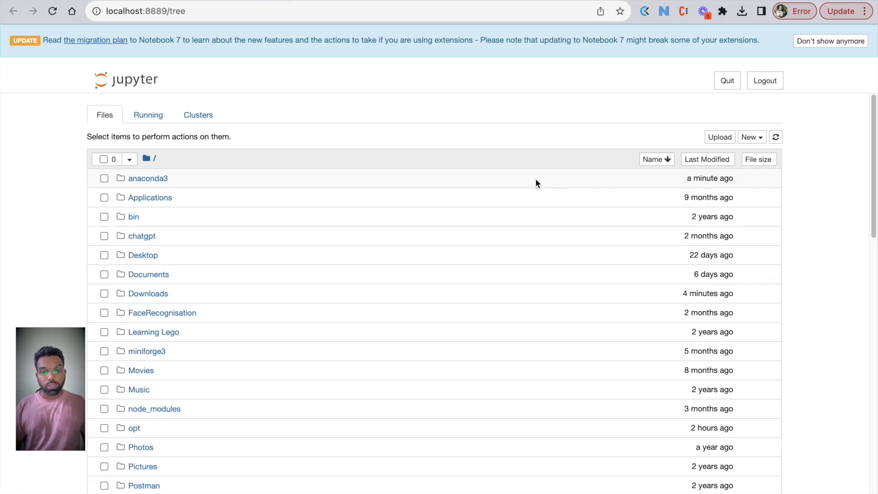
mouse_move(168, 181)
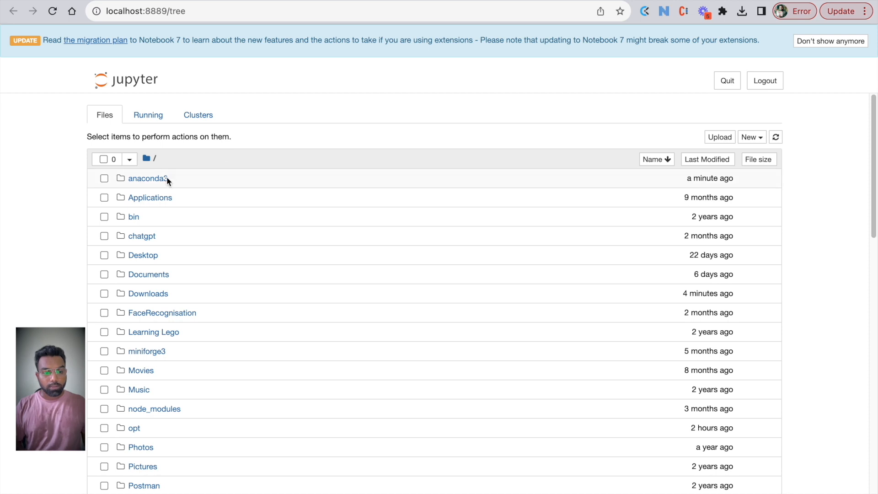
mouse_move(752, 137)
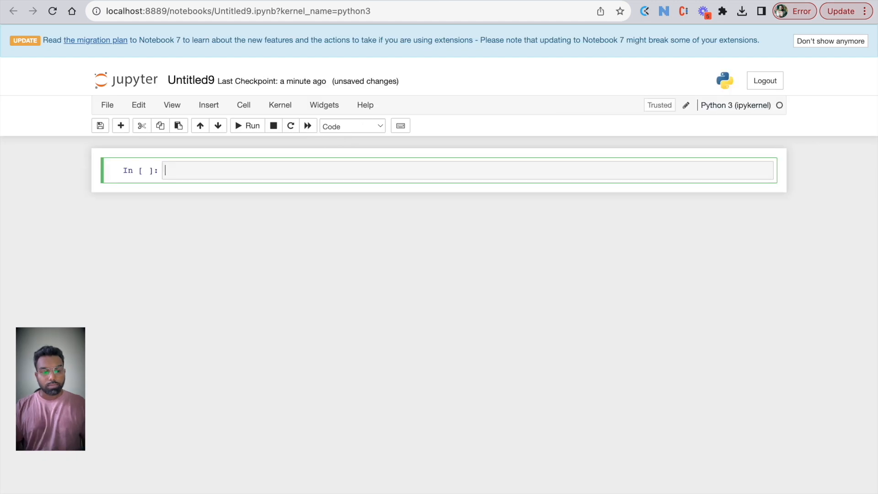
Step: Enter print(' hello world! ') in the first cell and run it to show the output
text(print(''))
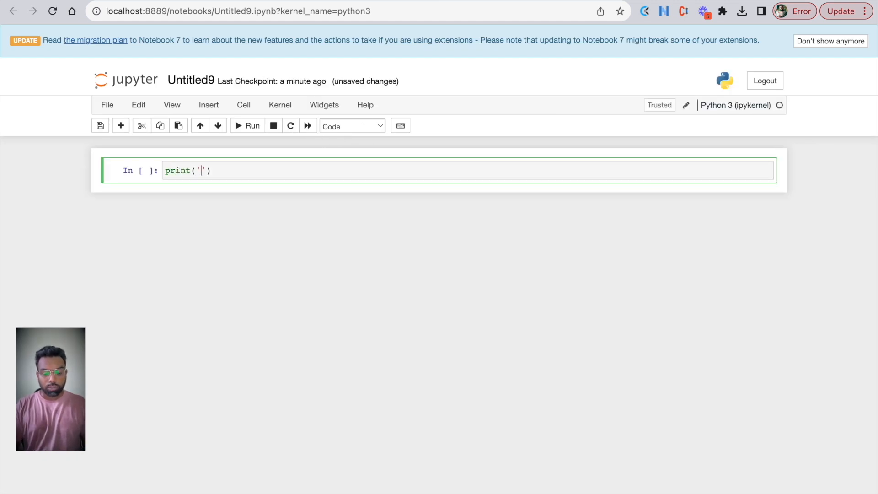
text(hello)
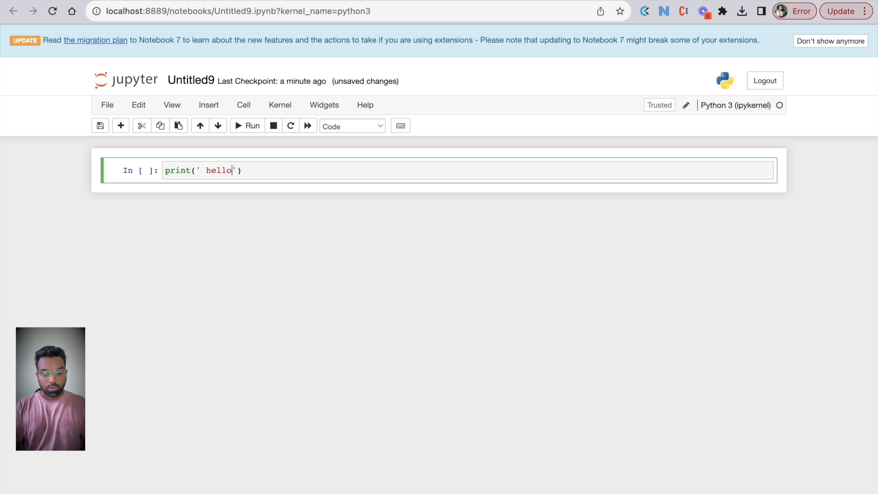
text(world)
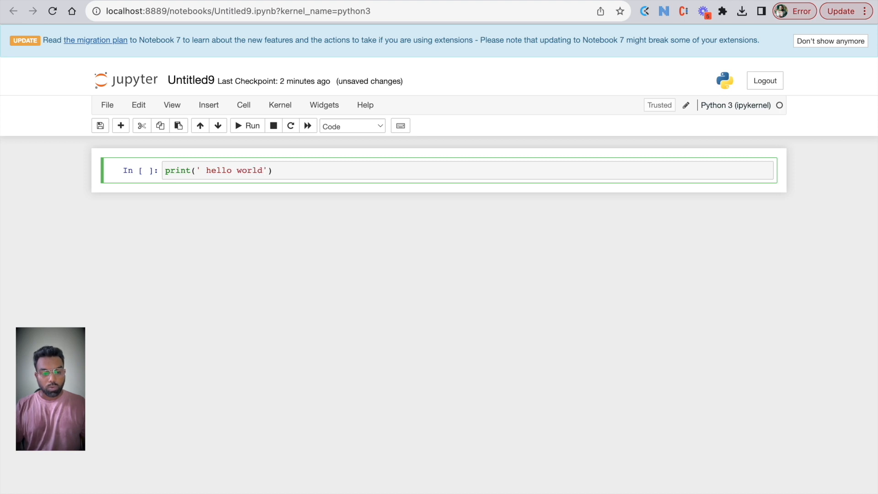
text(!)
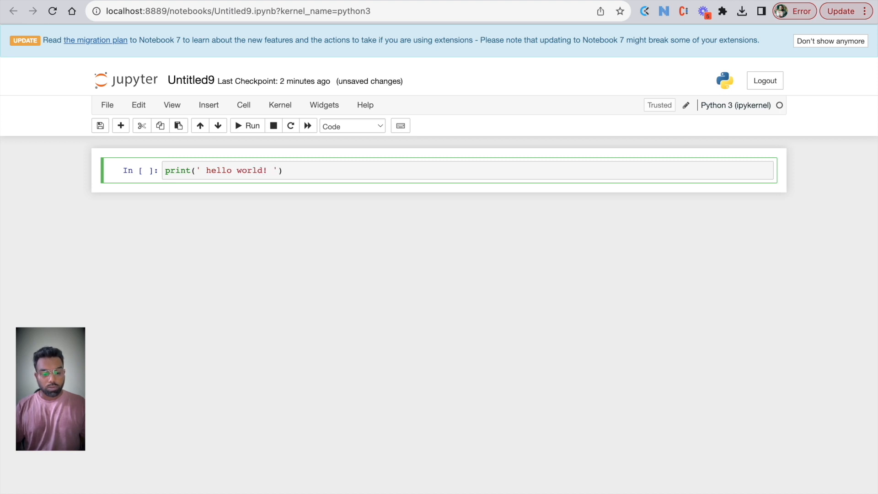
click(248, 125)
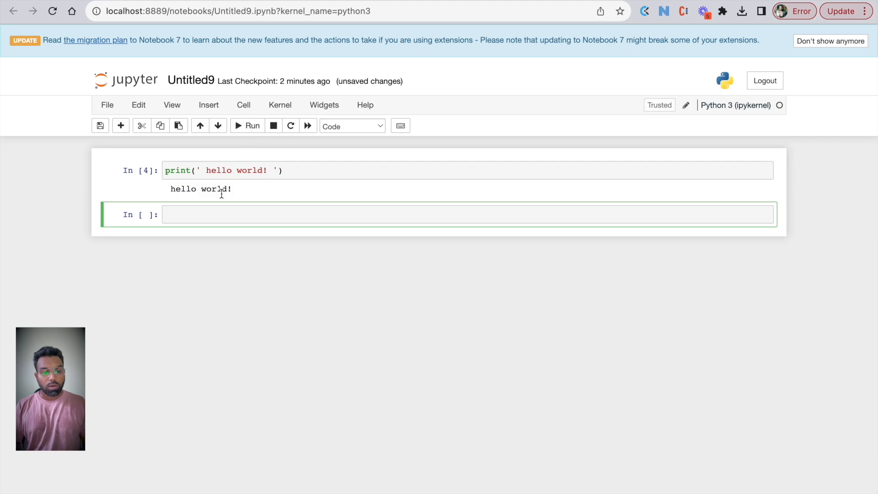